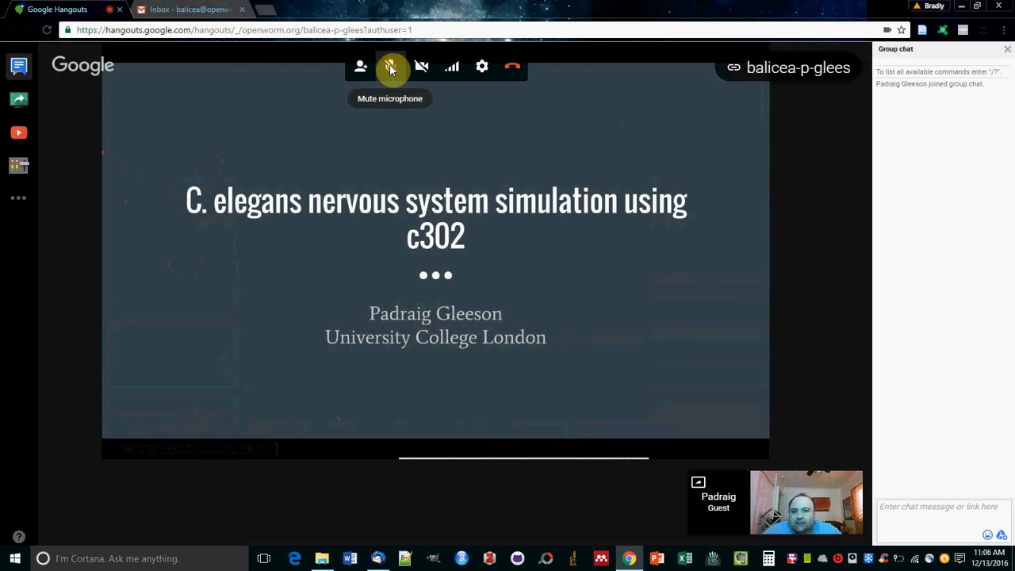
# - Mute the host microphone while the c302 title slide remains shared
pyautogui.click(390, 66)
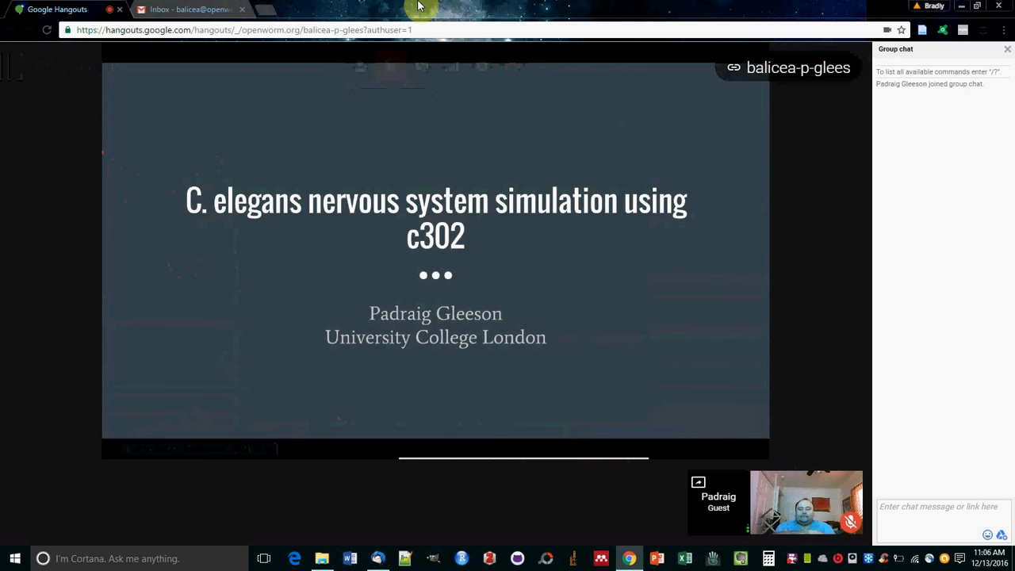